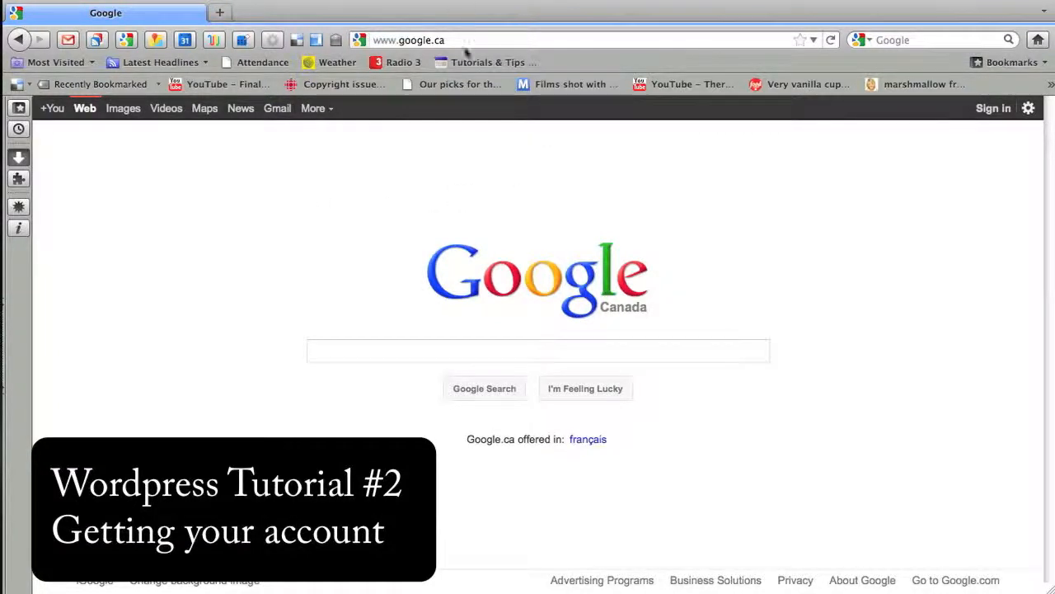
Step: Navigate from the Google home page to WordPress.com via the address bar
left_click(409, 39)
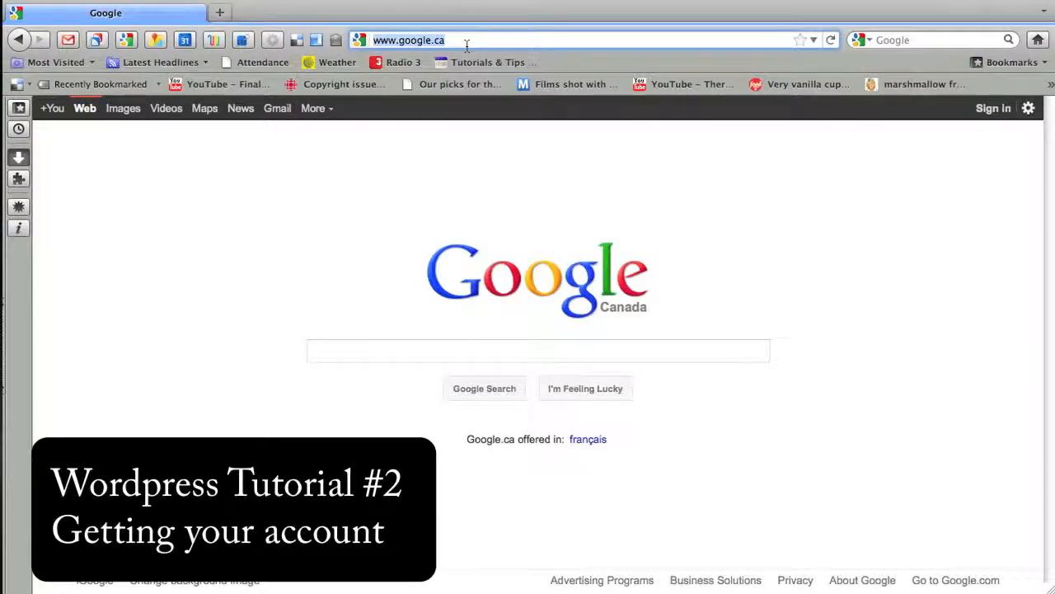
type("wordpres")
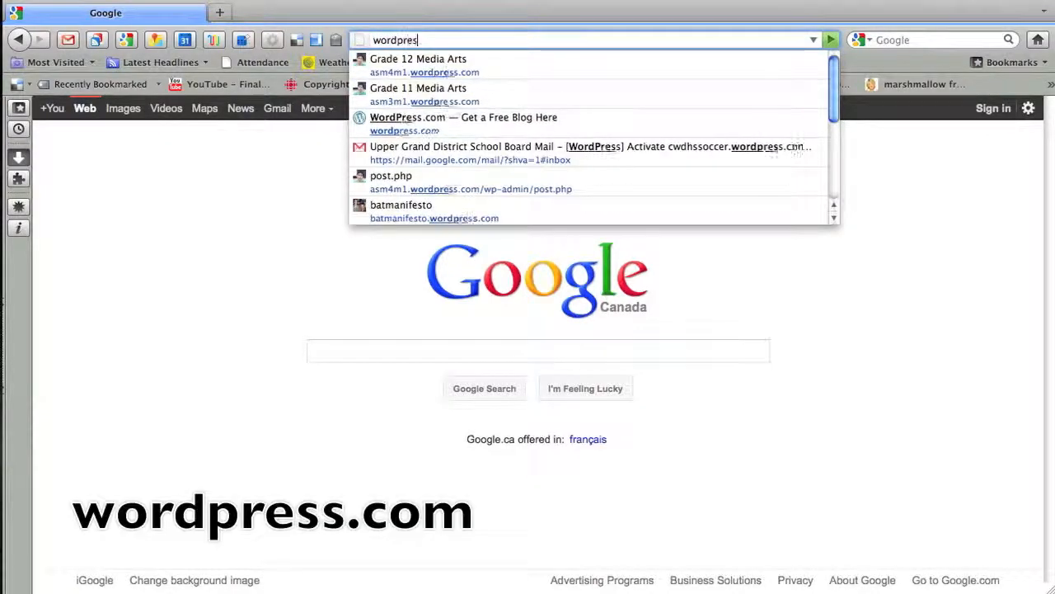
left_click(407, 123)
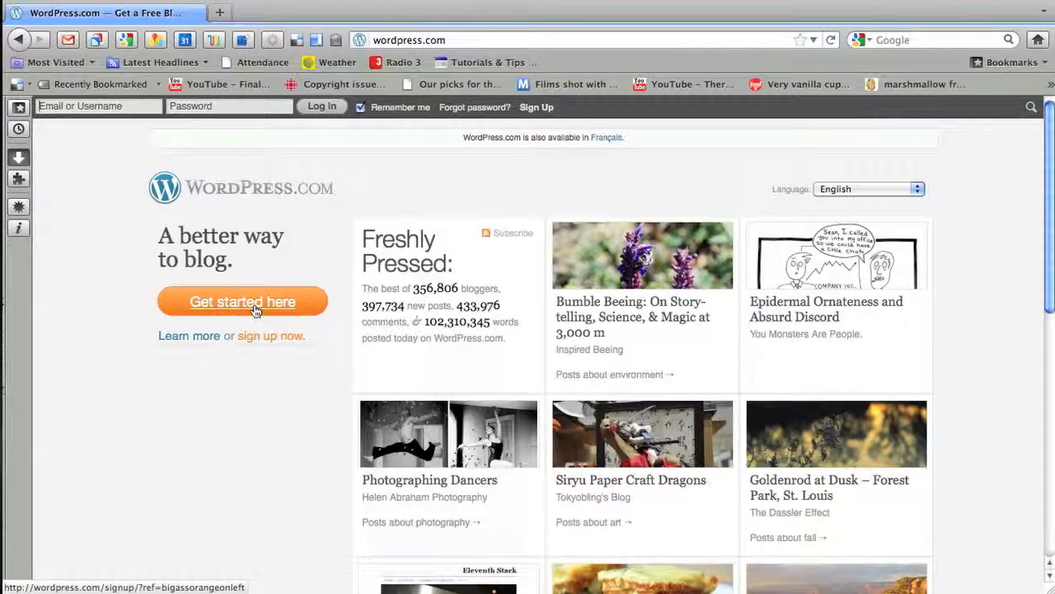
Step: Begin sign-up with blog address 'cwdhsweb', keeping the free address and matching username
left_click(243, 300)
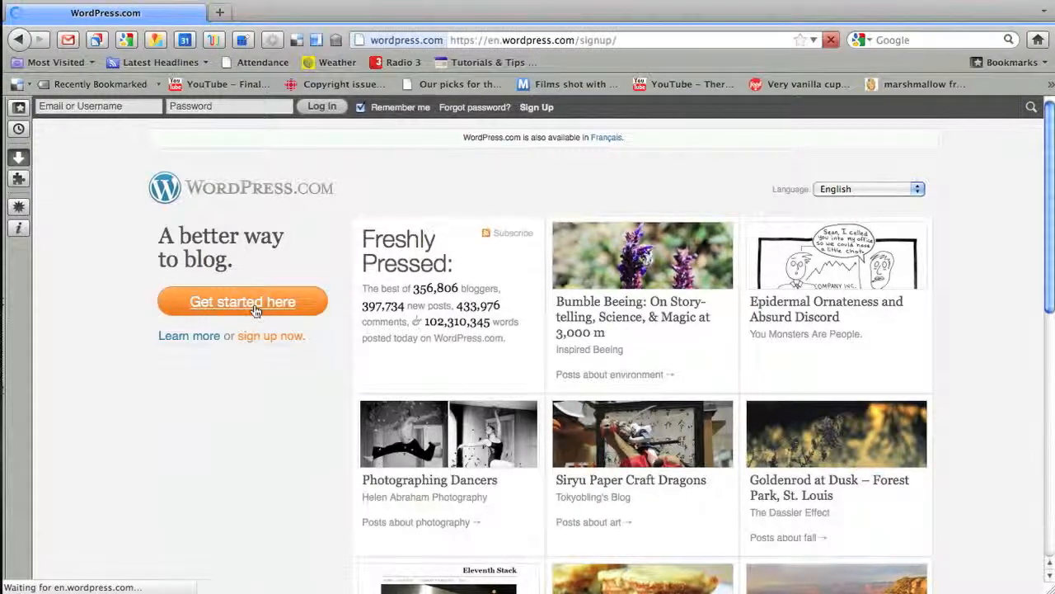
left_click(242, 300)
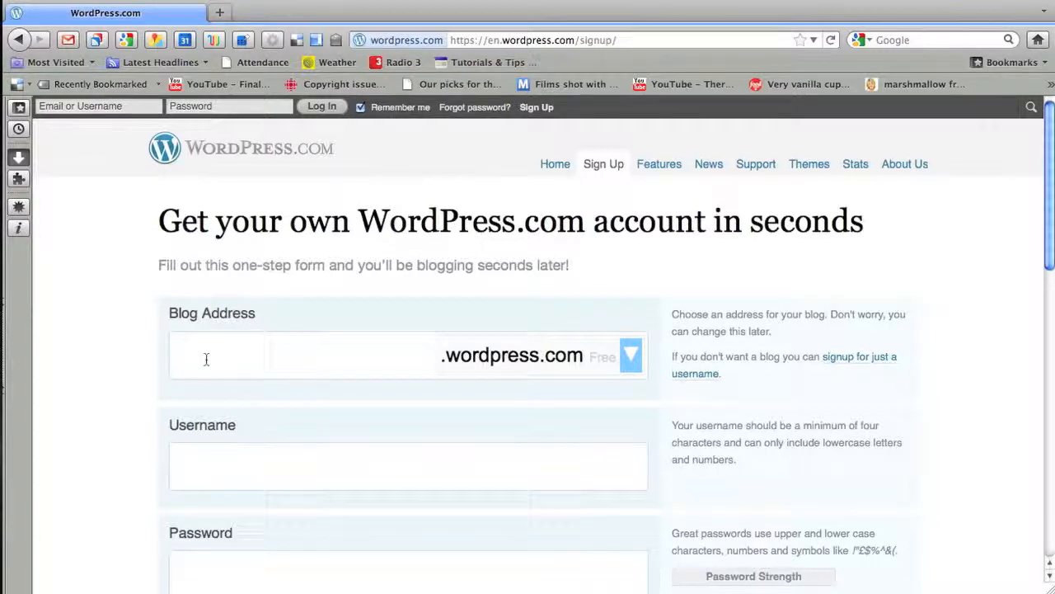
type("cwd")
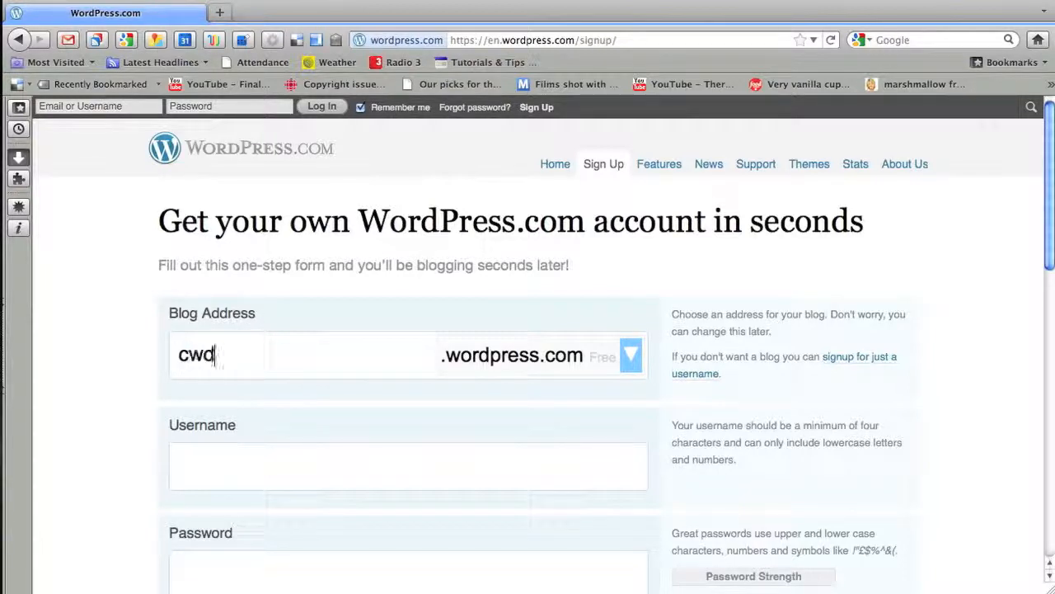
type("hsweb")
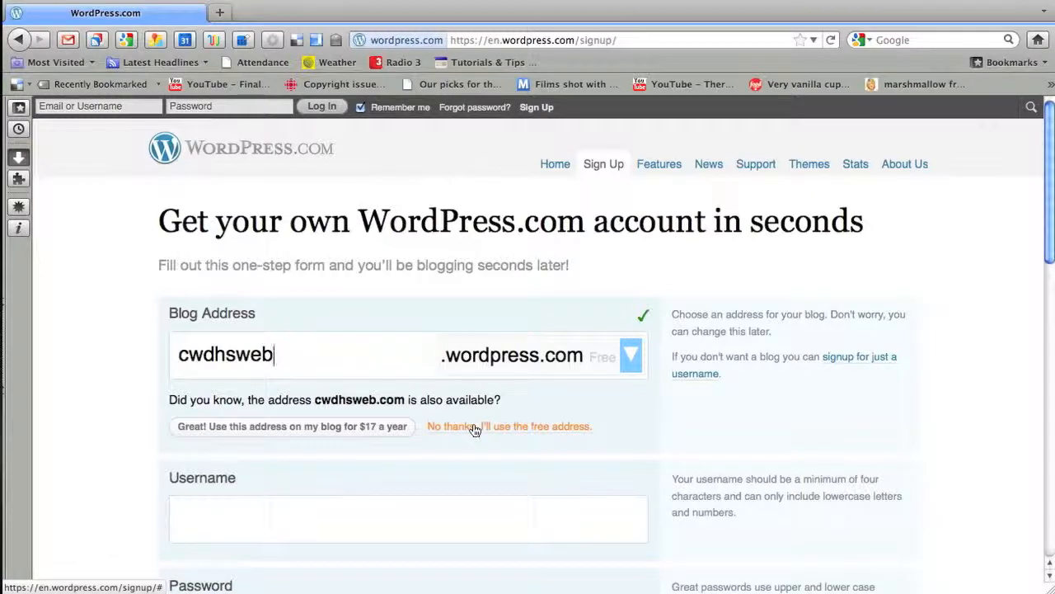
left_click(507, 426)
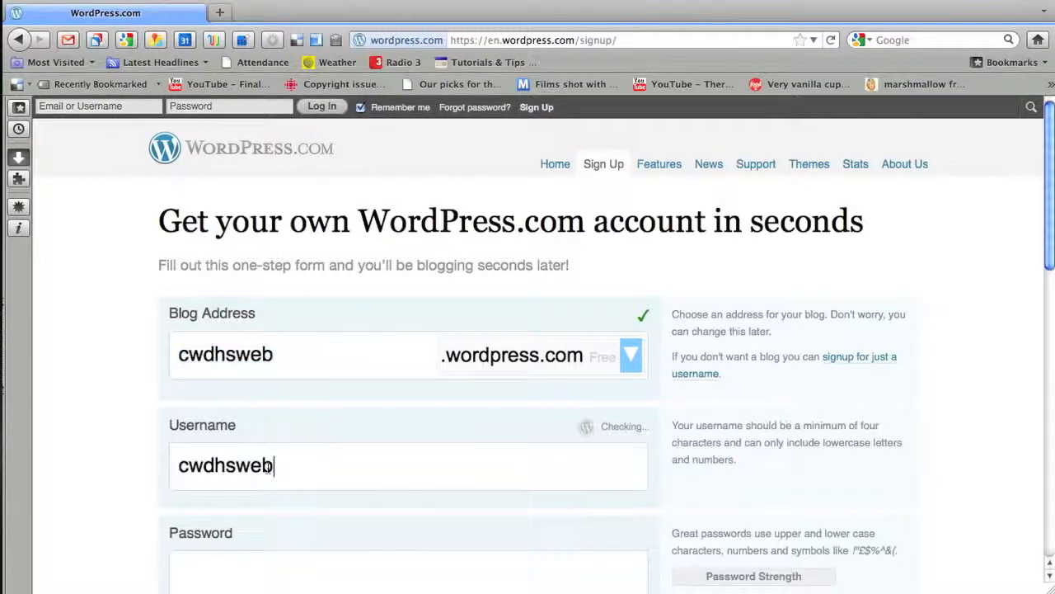
Step: Enter and confirm a strong password for the new account
scroll("down", 3)
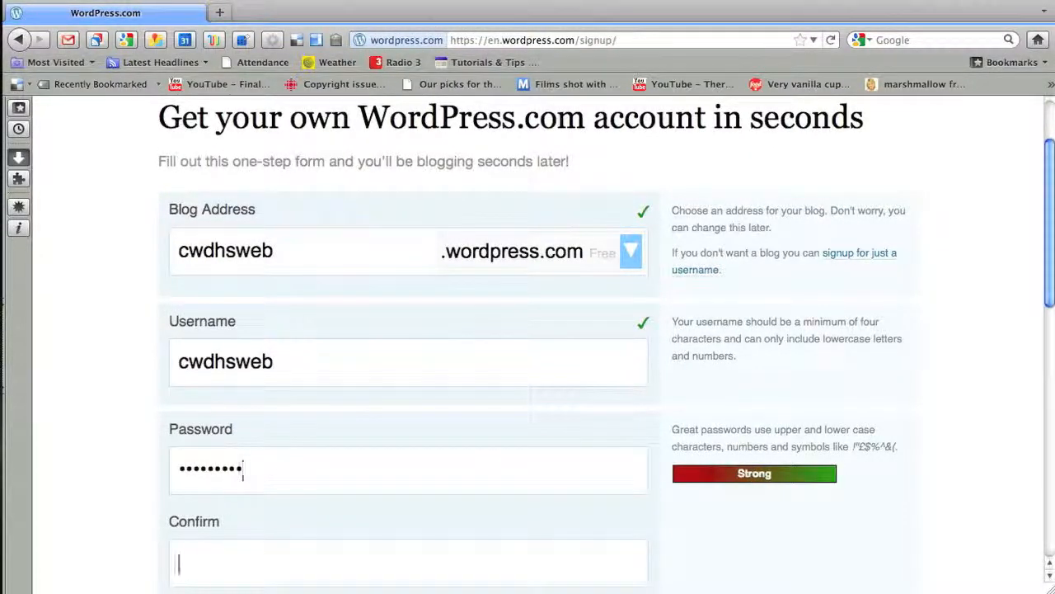
type("••••••••")
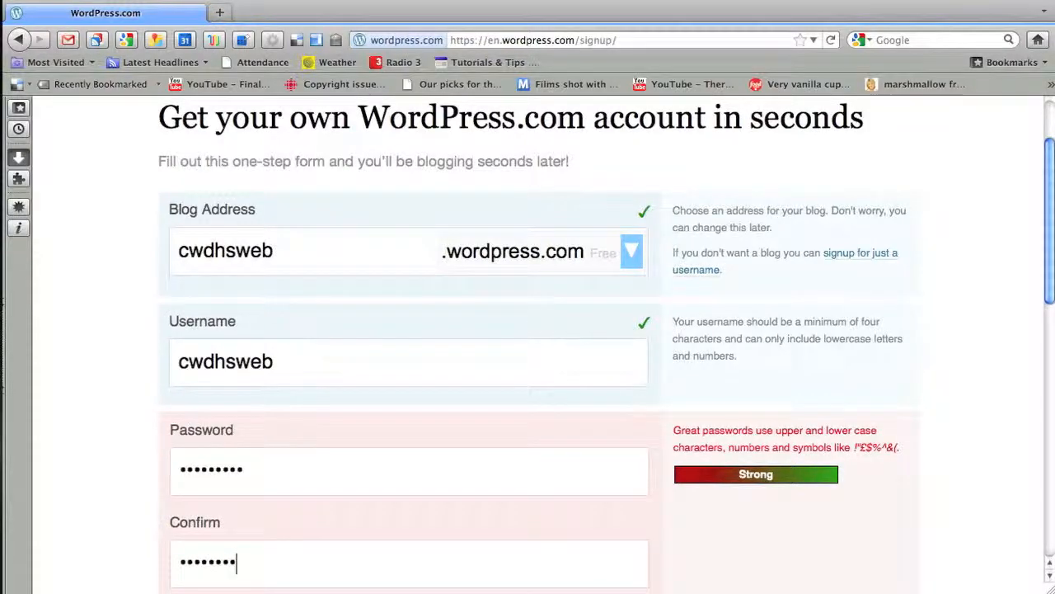
scroll("down", 3)
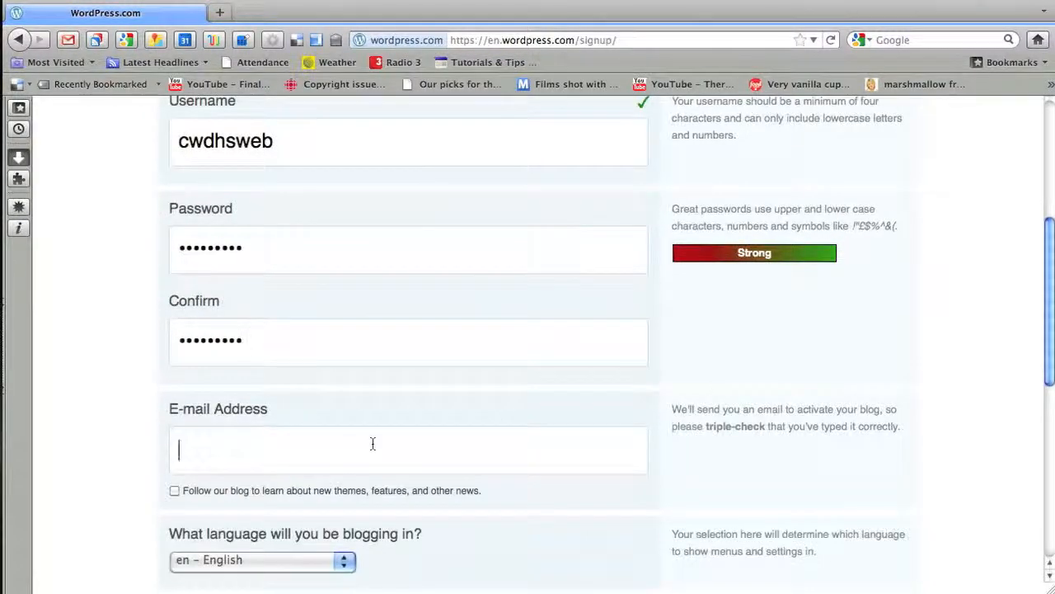
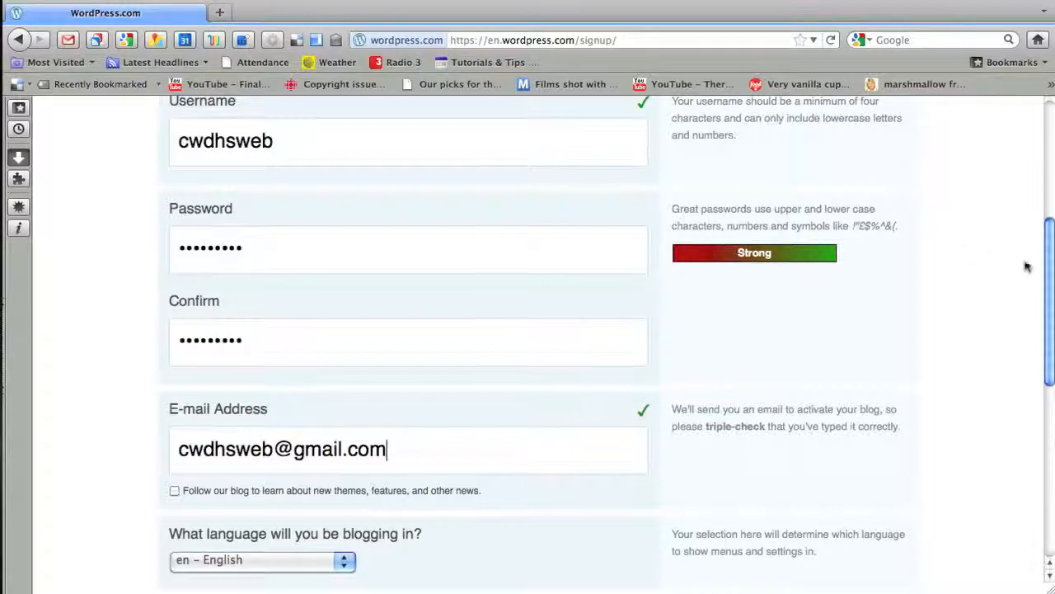
scroll("down", 3)
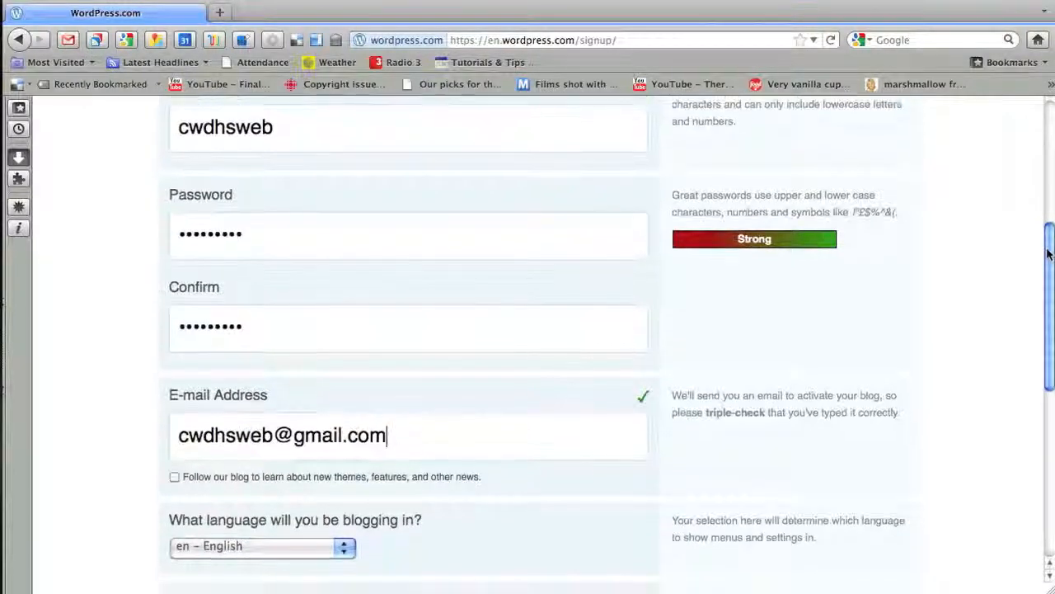
Step: Submit the sign-up with Create Blog under the Free column, reaching the check-e-mail notice
scroll("down", 3)
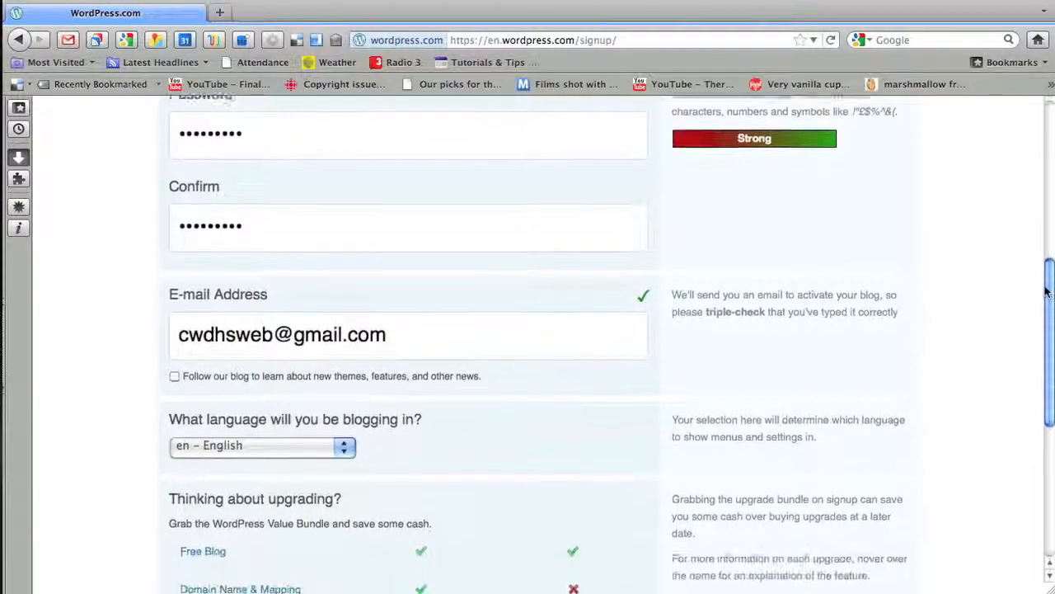
scroll("down", 3)
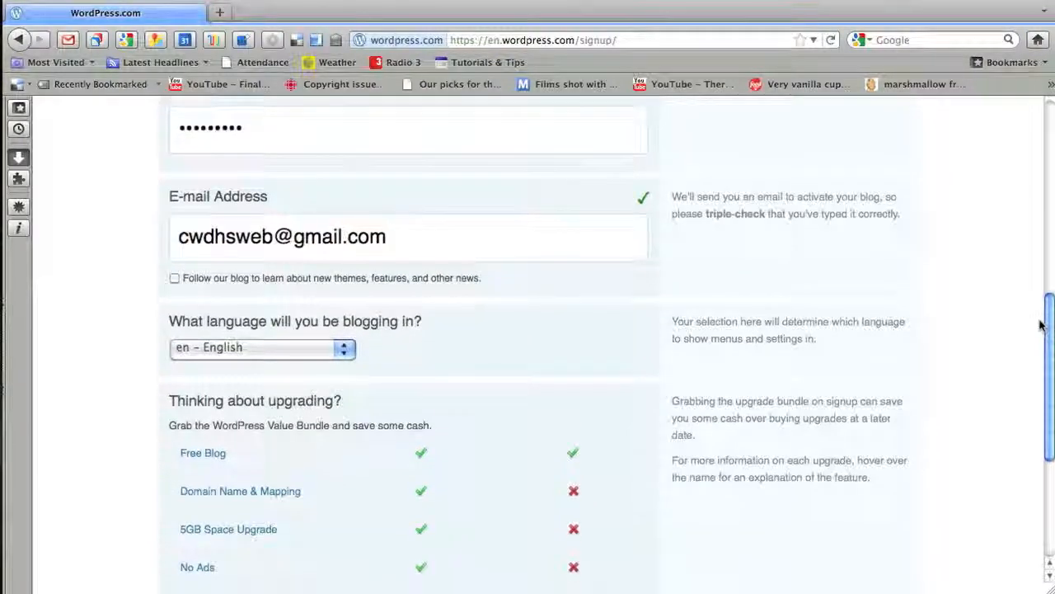
scroll("down", 3)
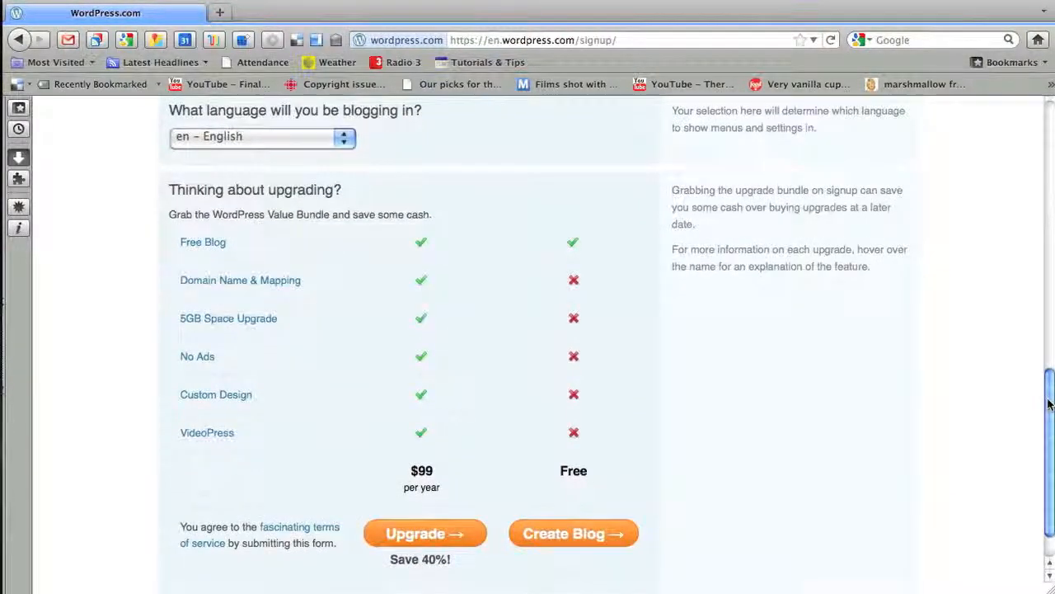
scroll("down", 3)
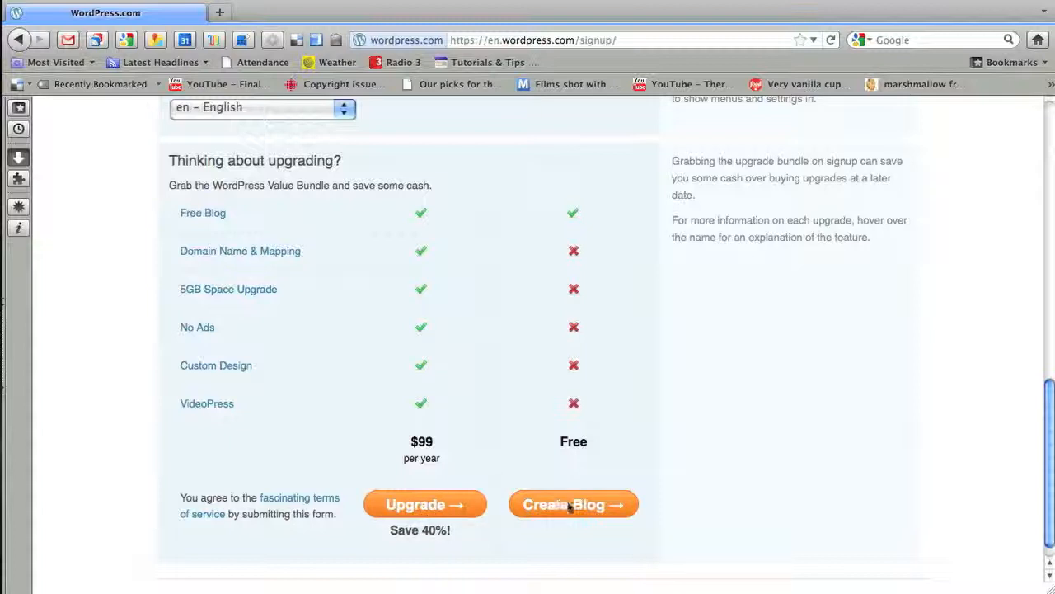
left_click(574, 505)
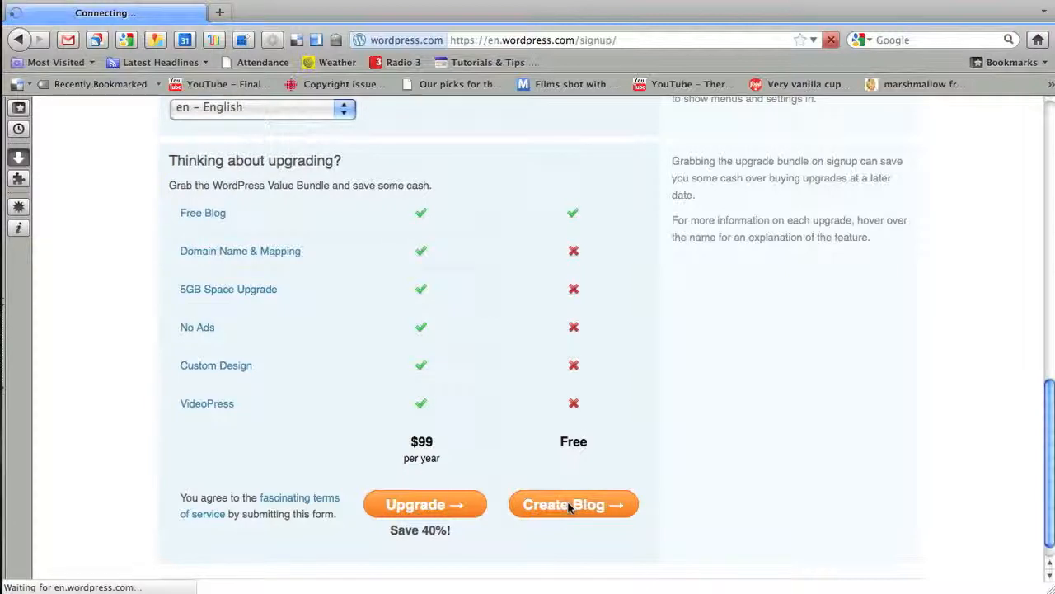
left_click(573, 505)
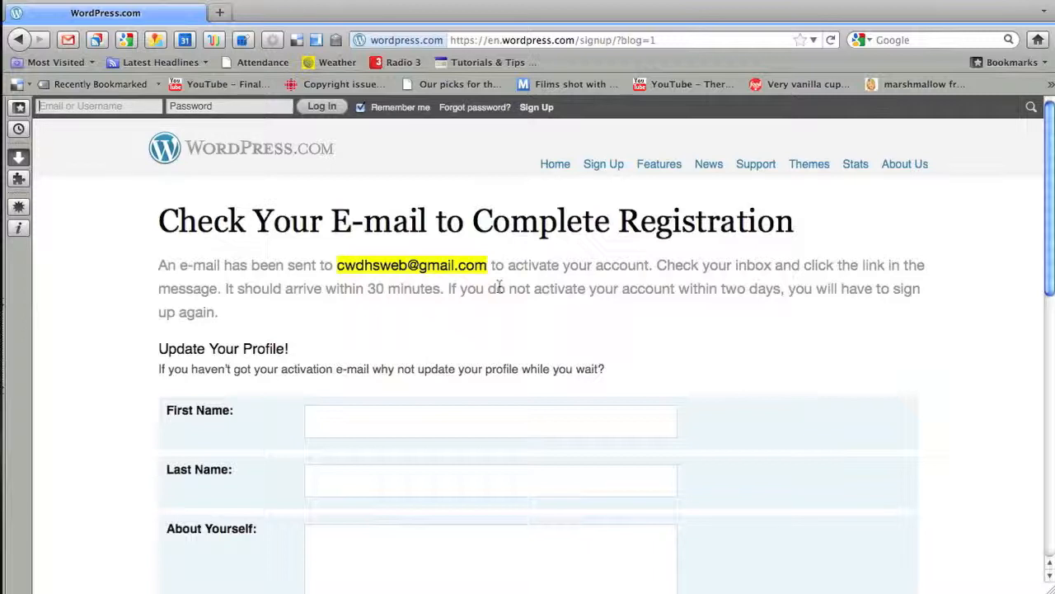
Step: Load gmail.com in place of the WordPress registration notice
left_click(552, 40)
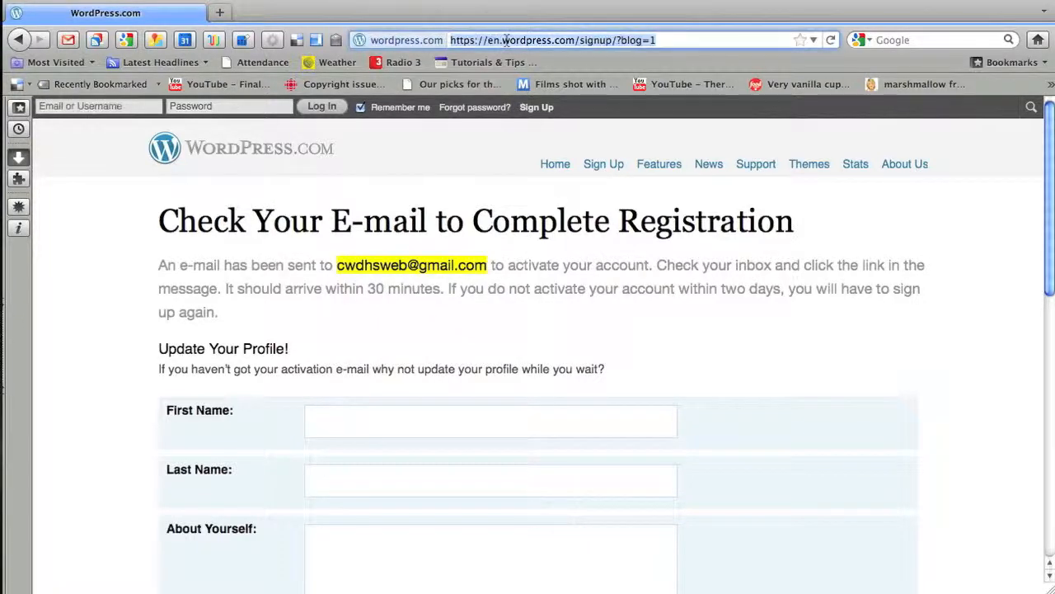
type("g")
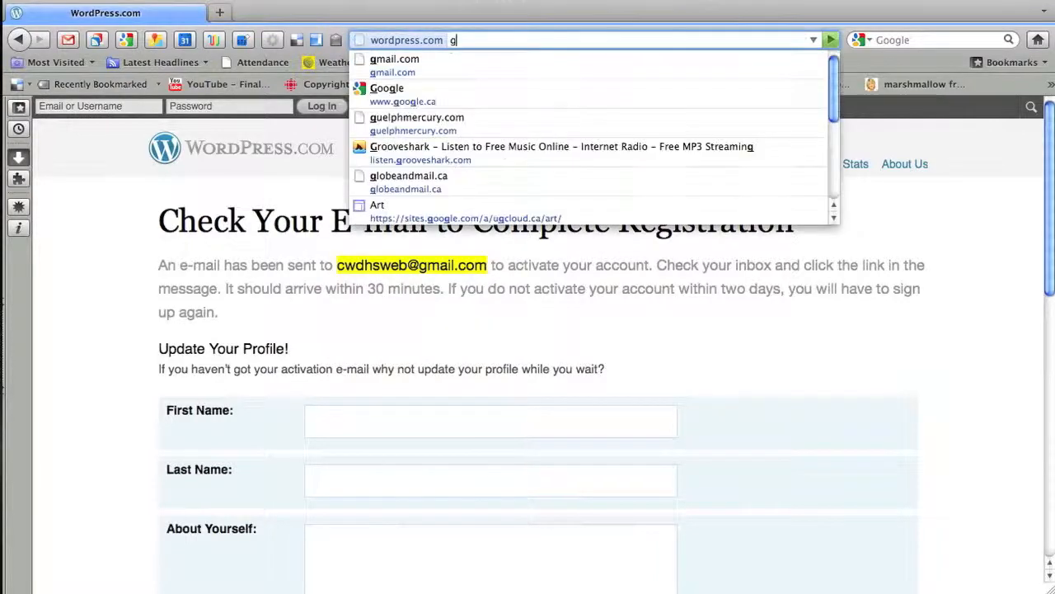
type("mail.com")
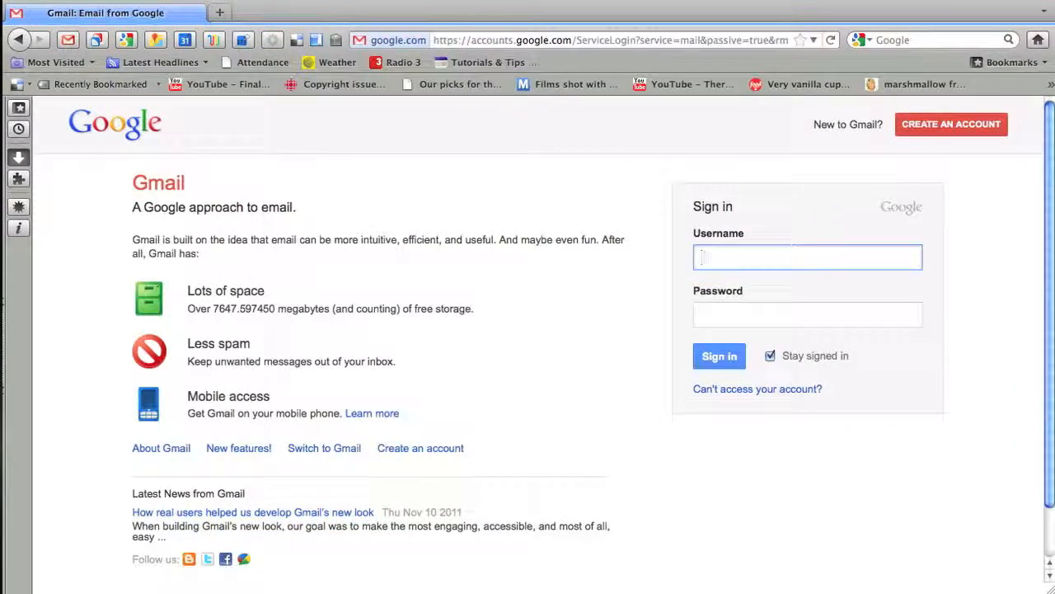
type("cwd")
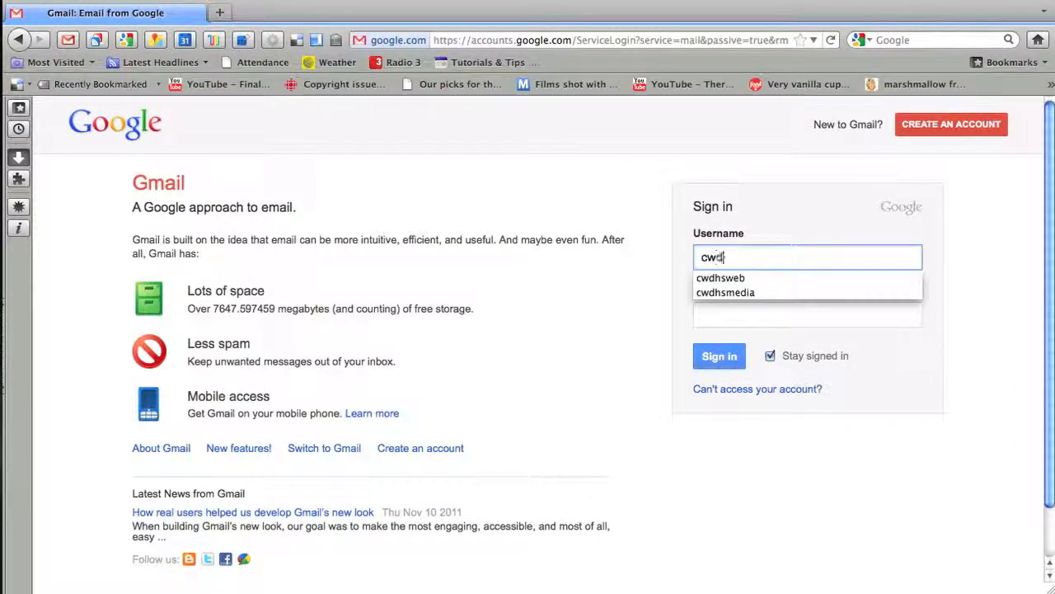
left_click(719, 277)
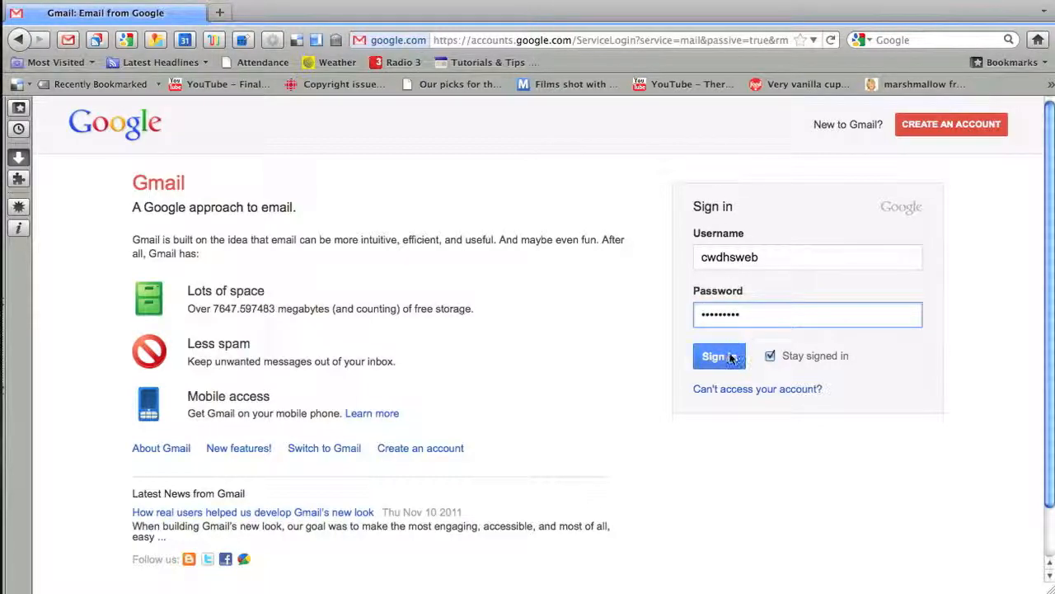
left_click(719, 356)
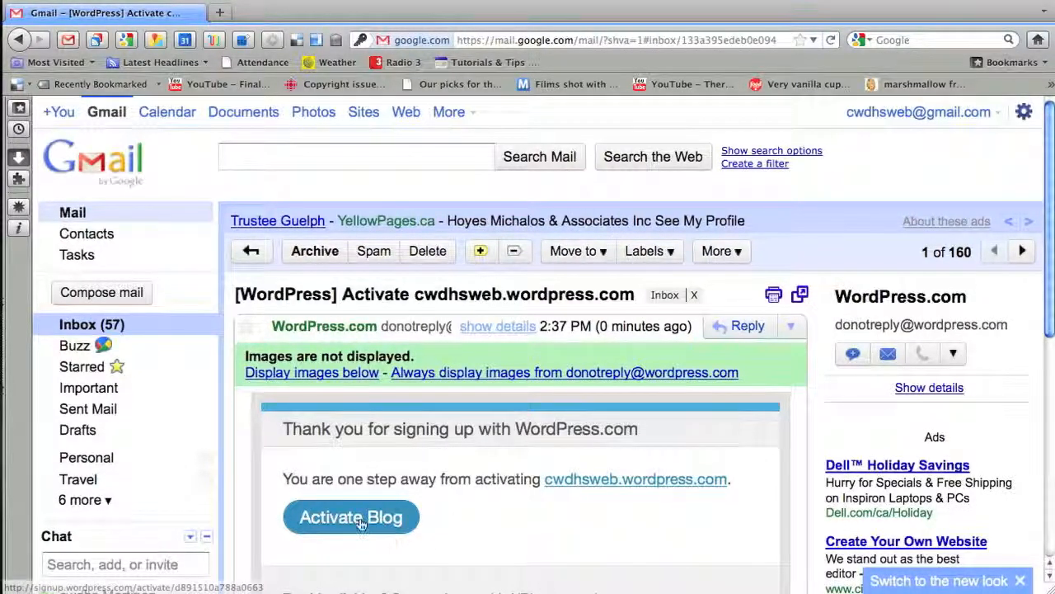
left_click(349, 517)
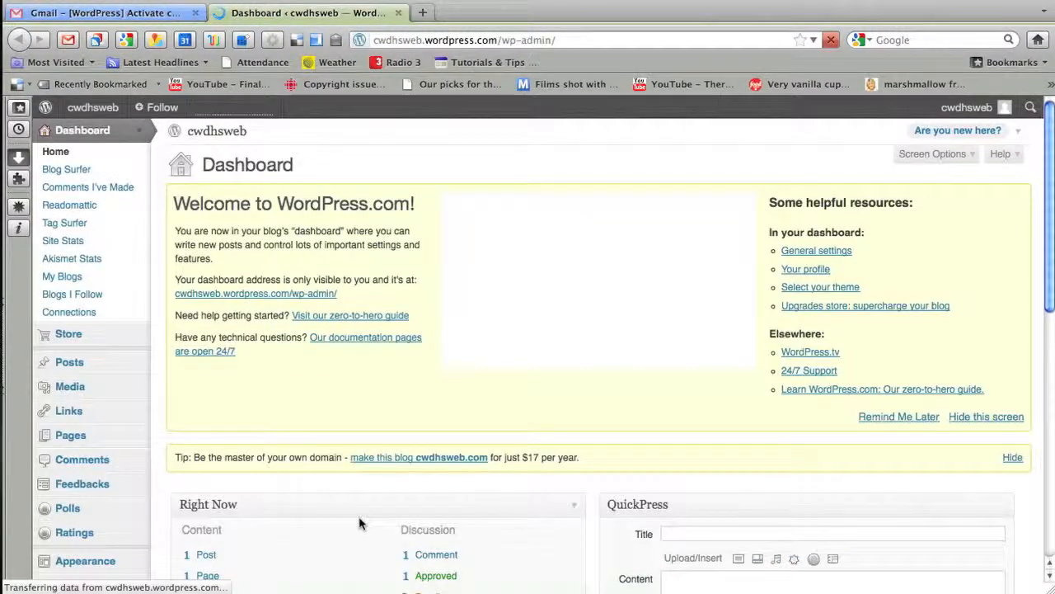